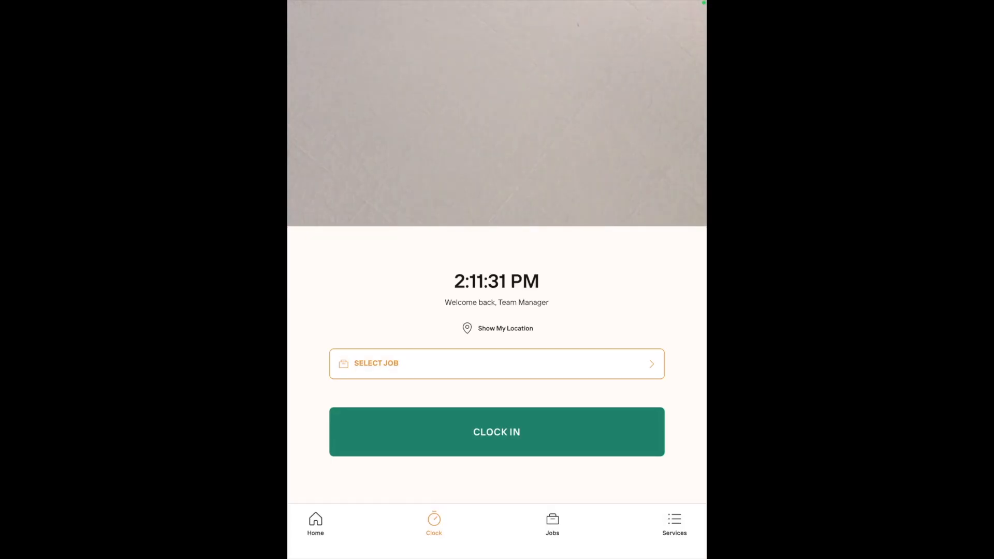
Navigate from the Clock screen toward the Request Leave form
{"action": "left_click", "coordinate": [675, 522]}
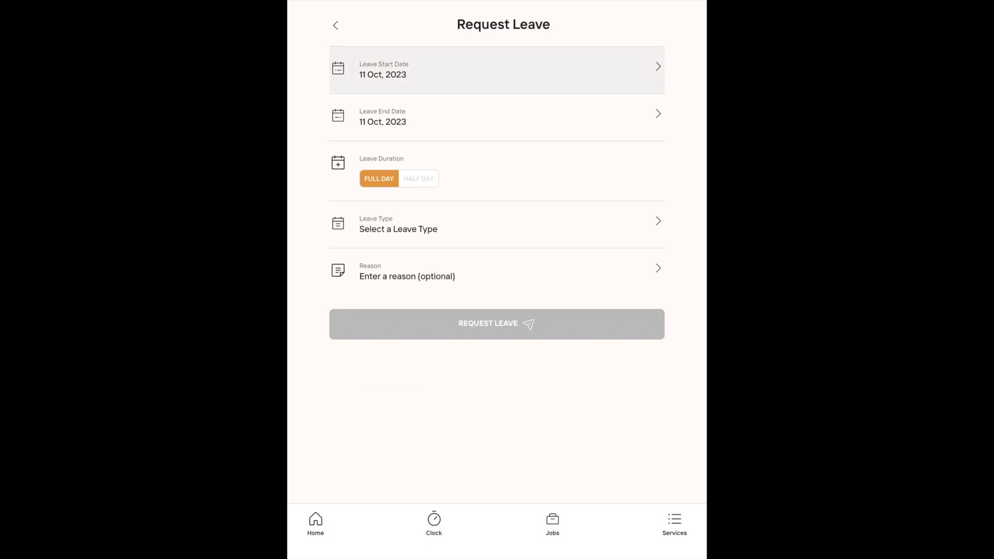
Keep 11 October as the start date and choose Annual Leave as the leave type
{"action": "left_click", "coordinate": [496, 69]}
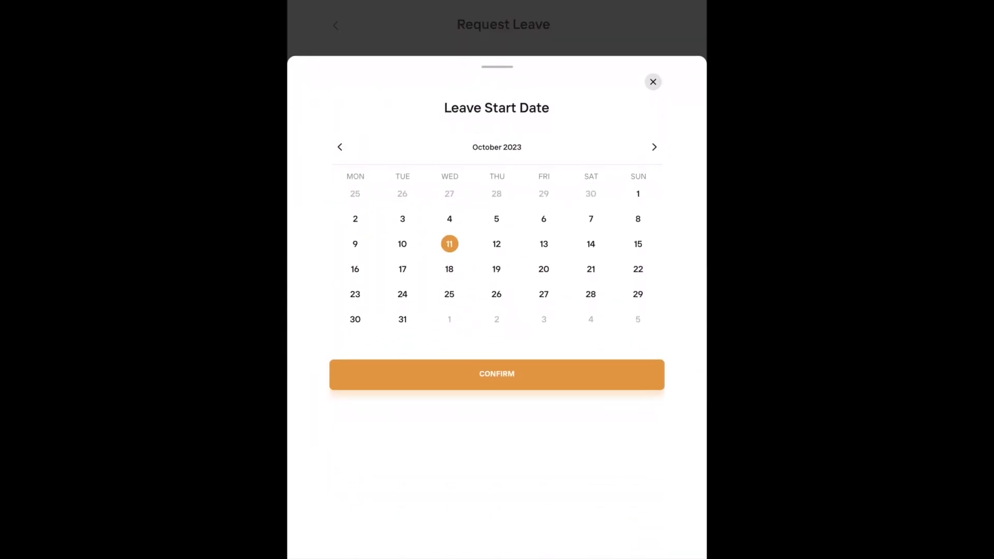
{"action": "left_click", "coordinate": [495, 374]}
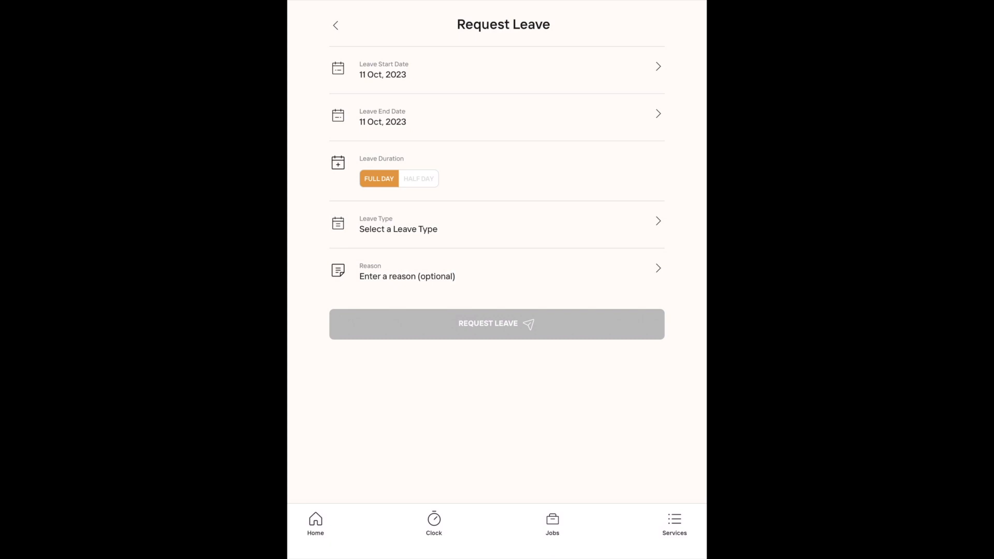
{"action": "left_click", "coordinate": [418, 178]}
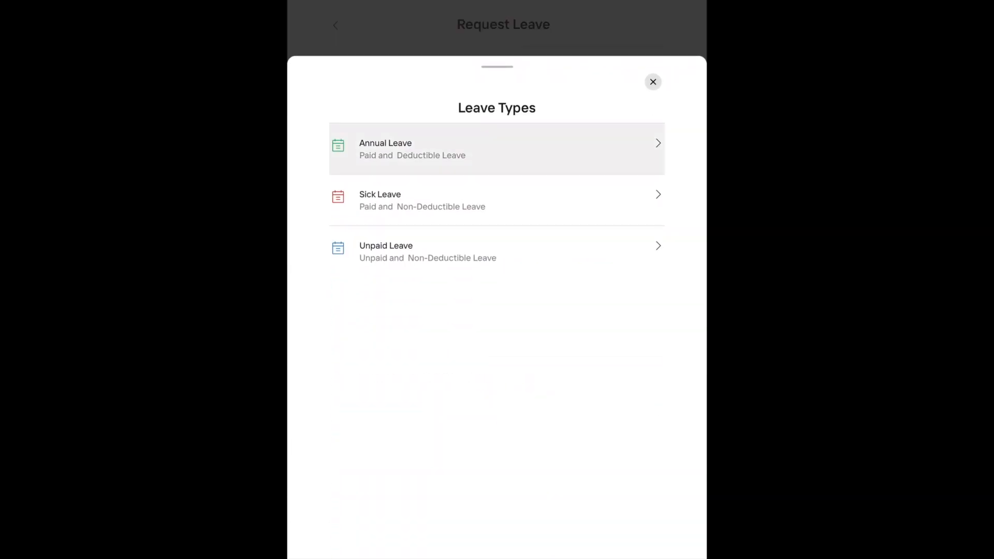
{"action": "left_click", "coordinate": [496, 149]}
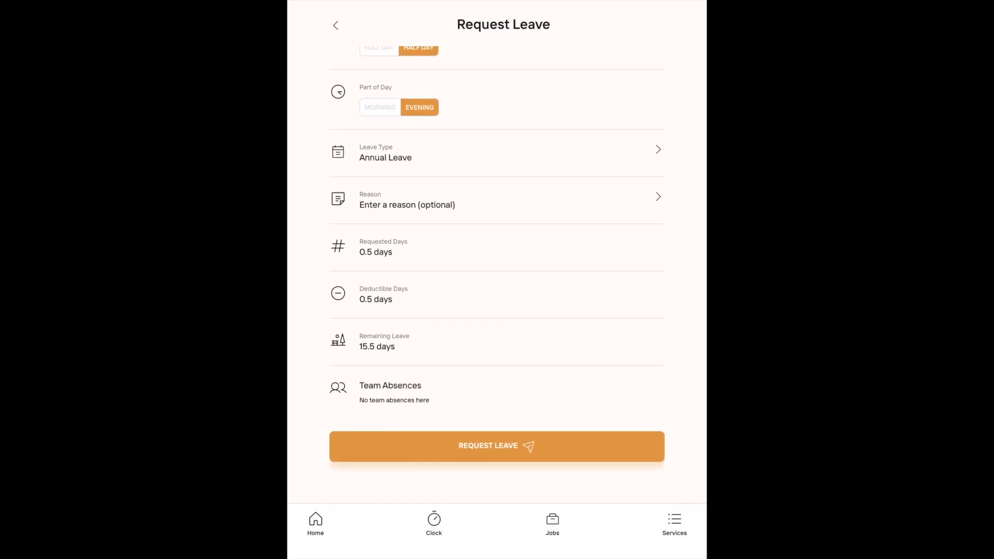
Submit the half-day leave request, acknowledge the confirmation, and view Booked Leave
{"action": "left_click", "coordinate": [496, 445]}
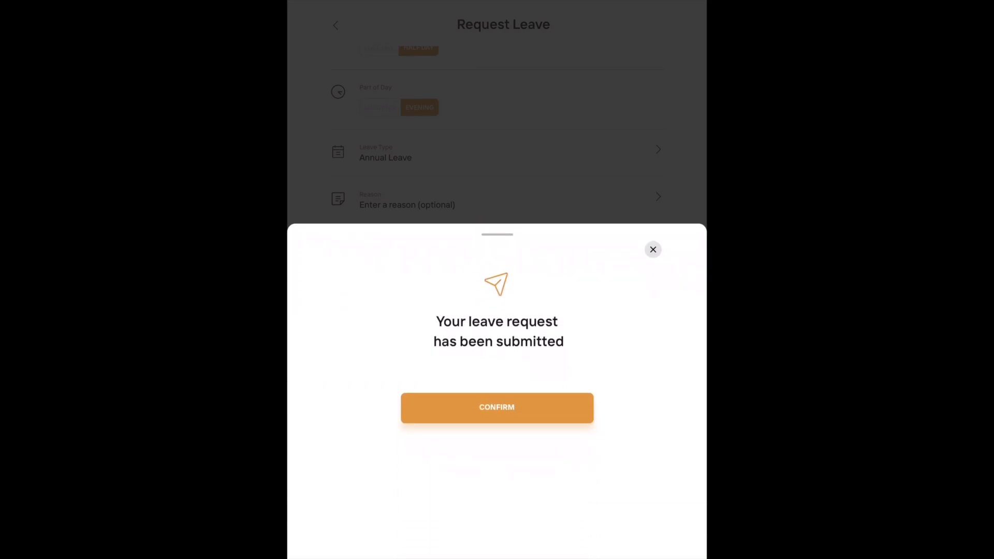
{"action": "left_click", "coordinate": [496, 407]}
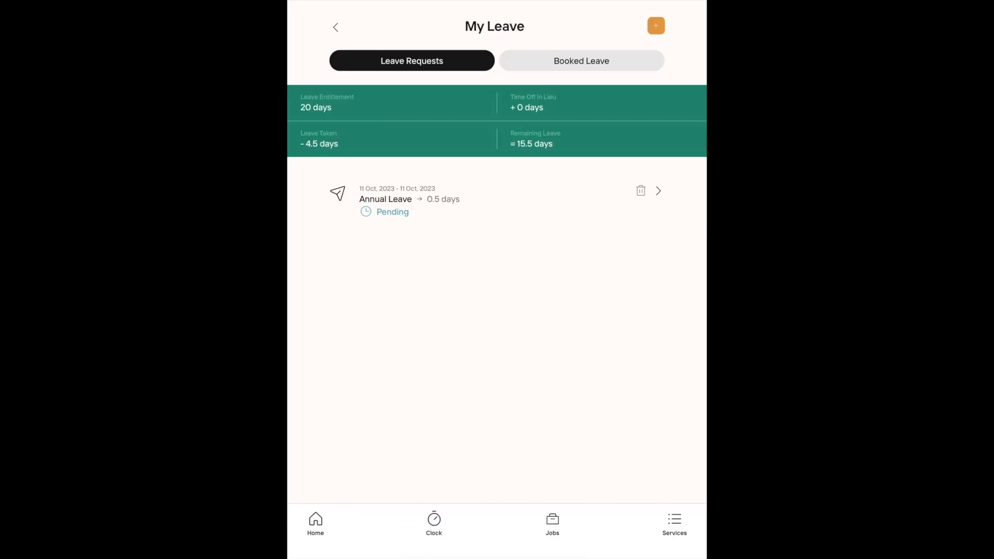
{"action": "left_click", "coordinate": [580, 60]}
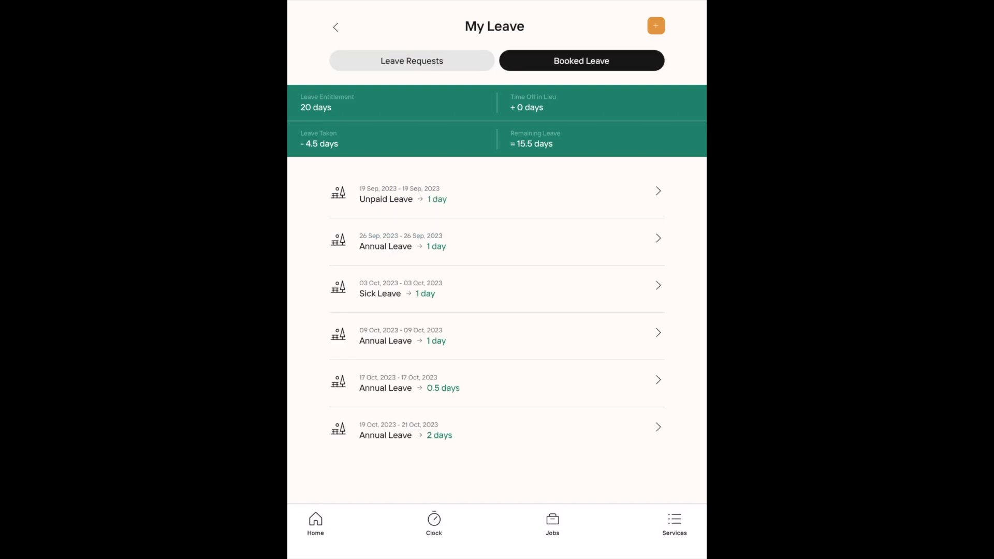